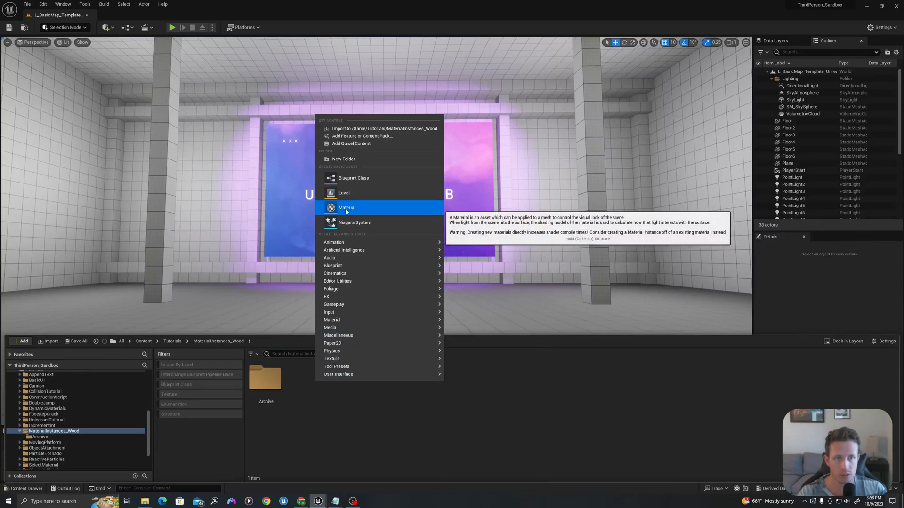
# Add a new Material asset named M_SimpleWoodMaterial inside the MaterialInstances_Wood folder
pyautogui.click(346, 207)
pyautogui.write('M_SimpleWoodMaterial')
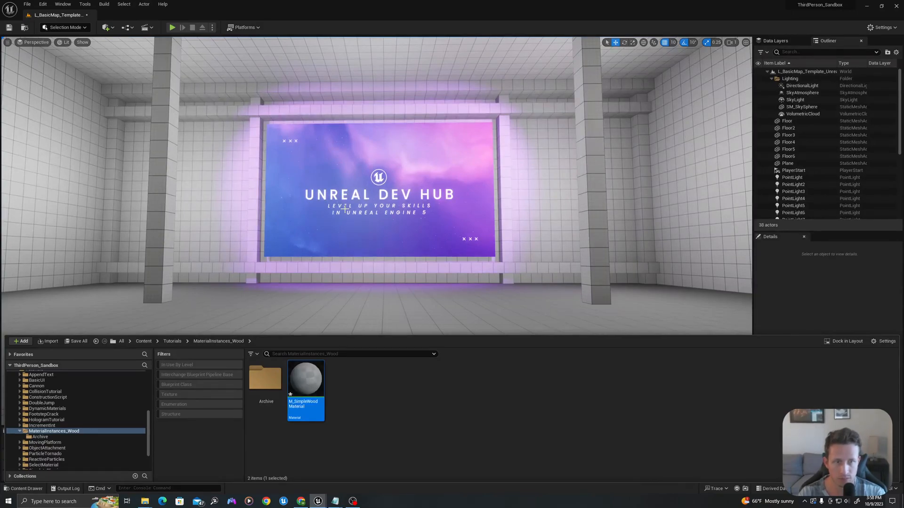
pyautogui.moveTo(305, 378)
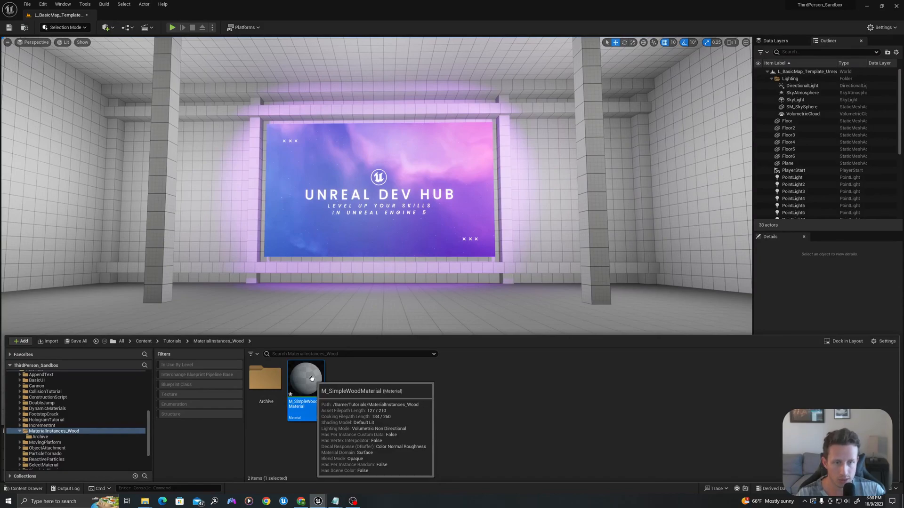
# Open M_SimpleWoodMaterial and add a Texture Sample holding T_Wood_Floor_Walnut_D
pyautogui.doubleClick(305, 378)
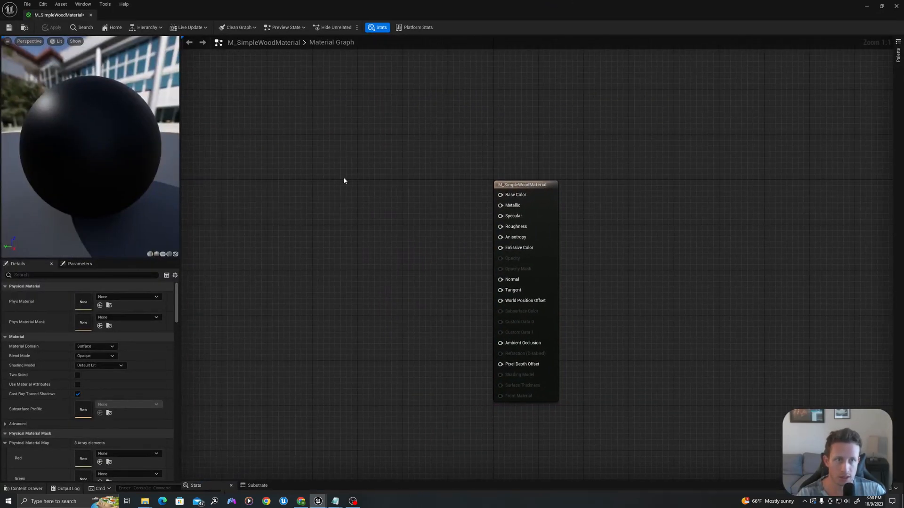
pyautogui.moveTo(277, 207)
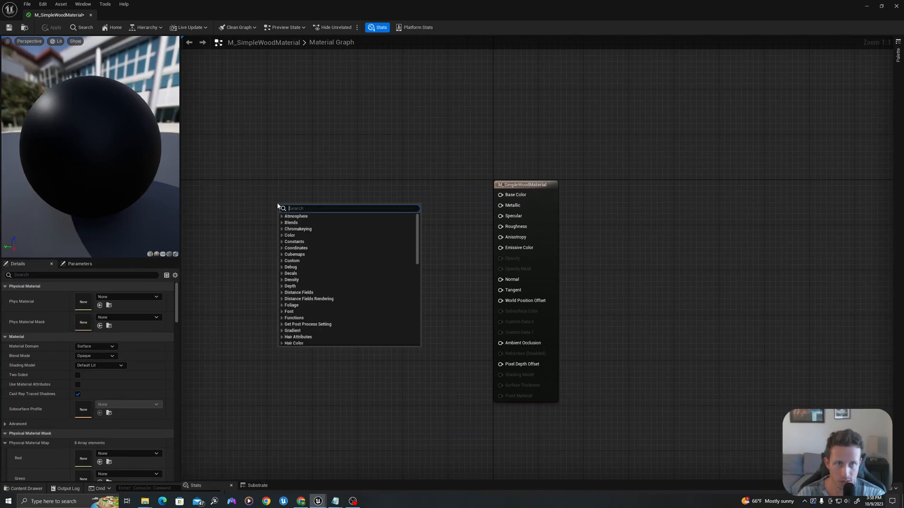
pyautogui.write('texturesampl')
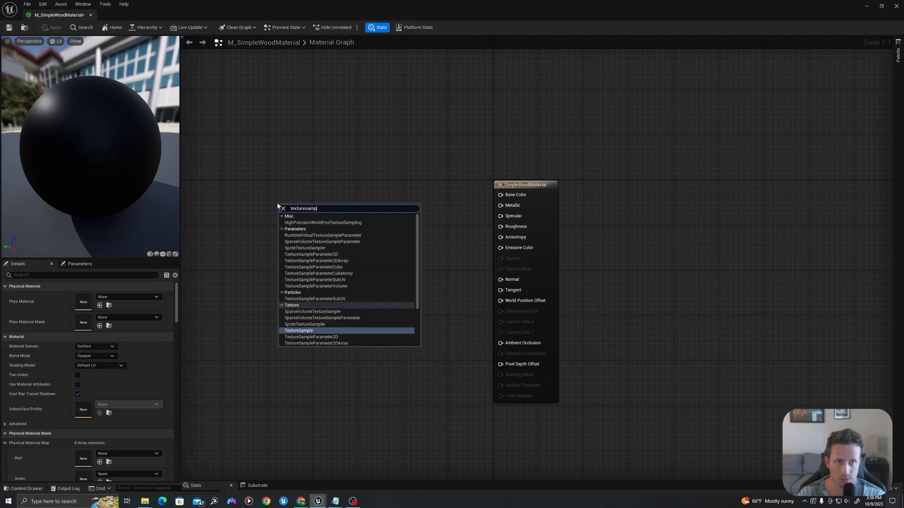
pyautogui.click(298, 331)
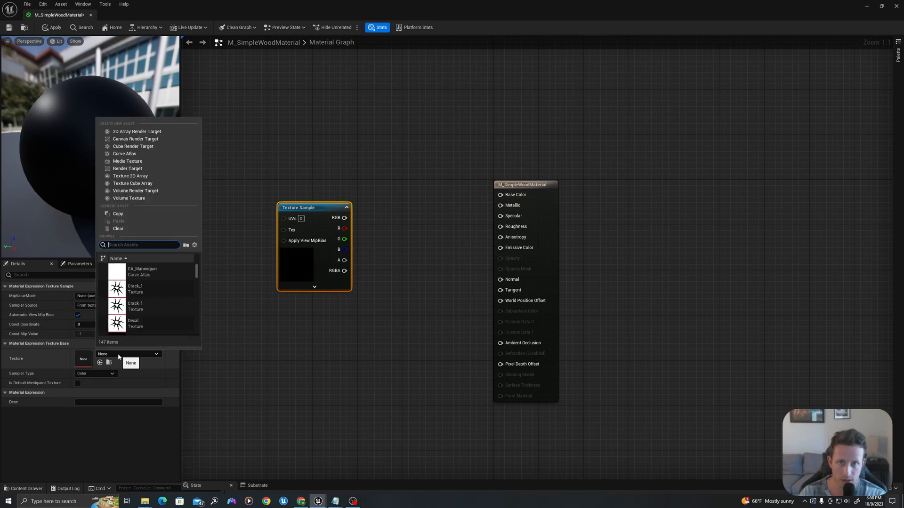
pyautogui.write('wood')
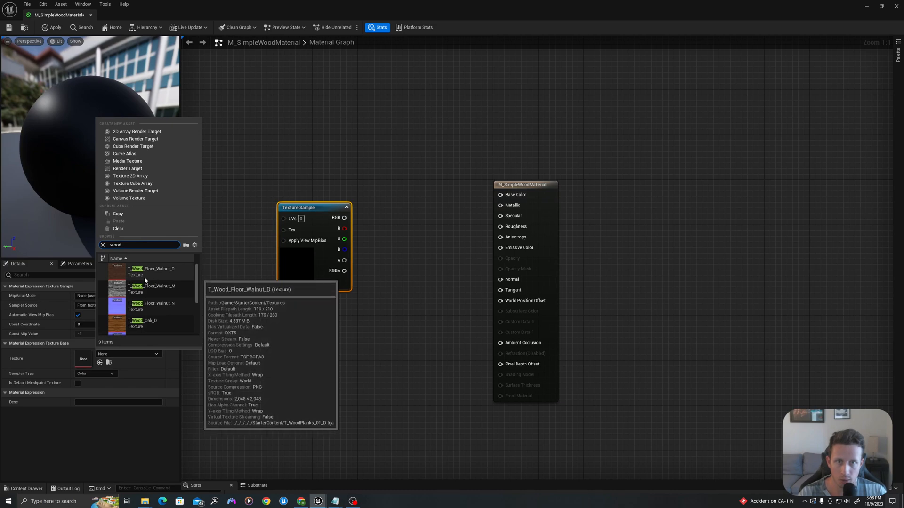
pyautogui.moveTo(157, 275)
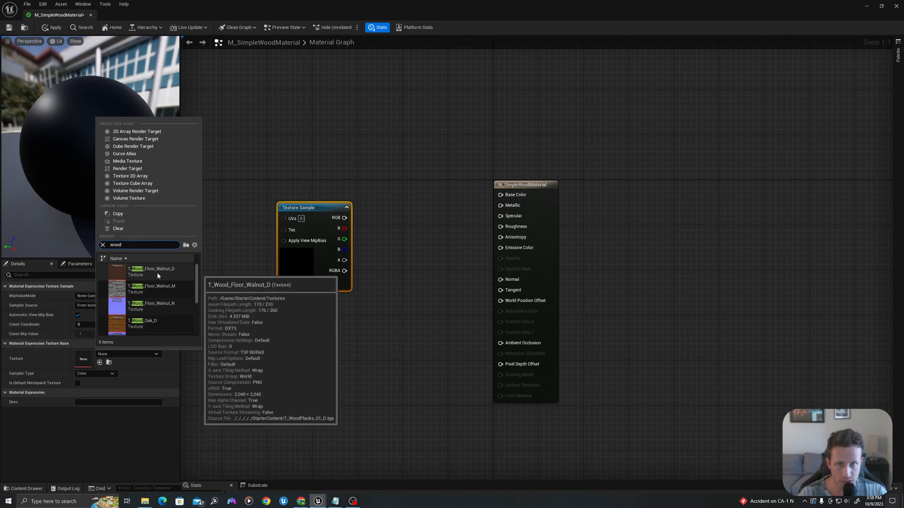
pyautogui.click(151, 269)
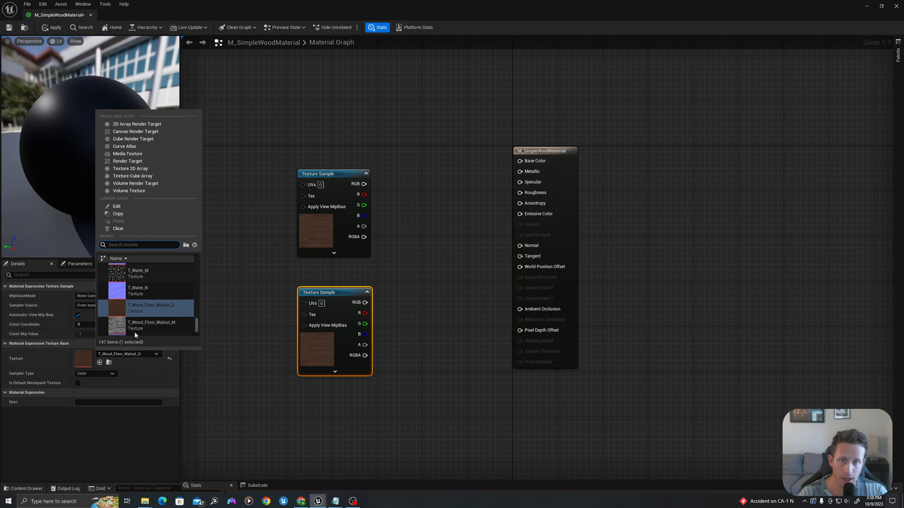
pyautogui.moveTo(138, 314)
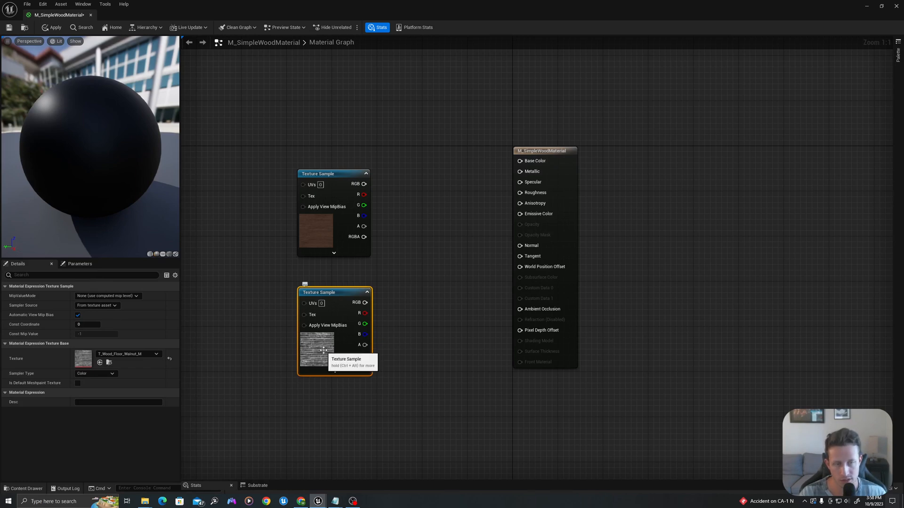
pyautogui.moveTo(329, 215)
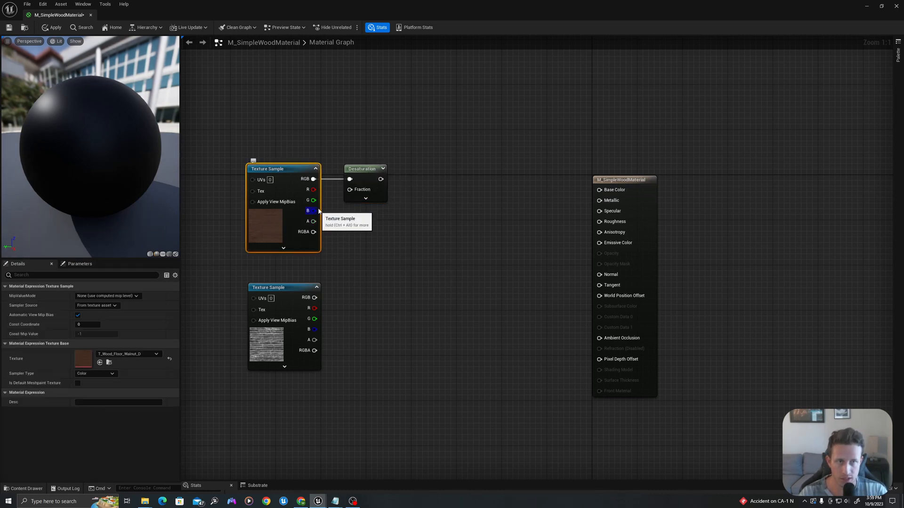
pyautogui.moveTo(388, 210)
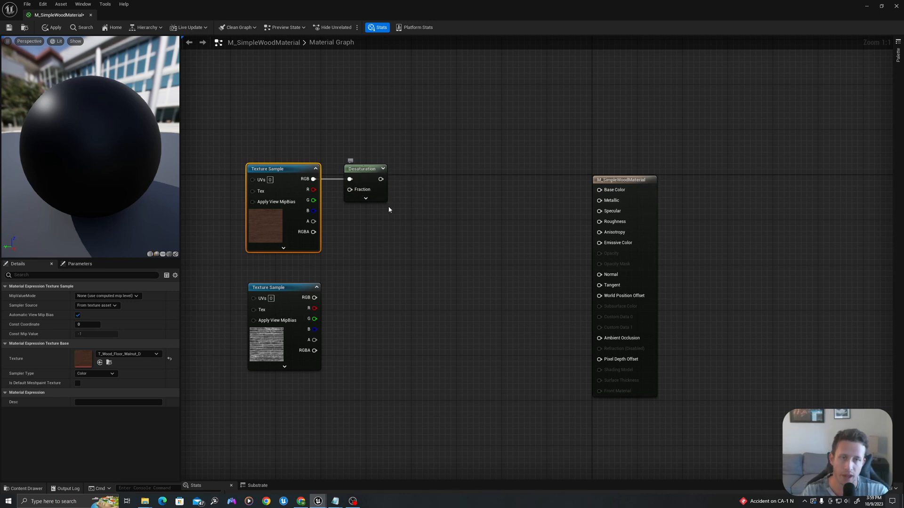
pyautogui.moveTo(379, 177)
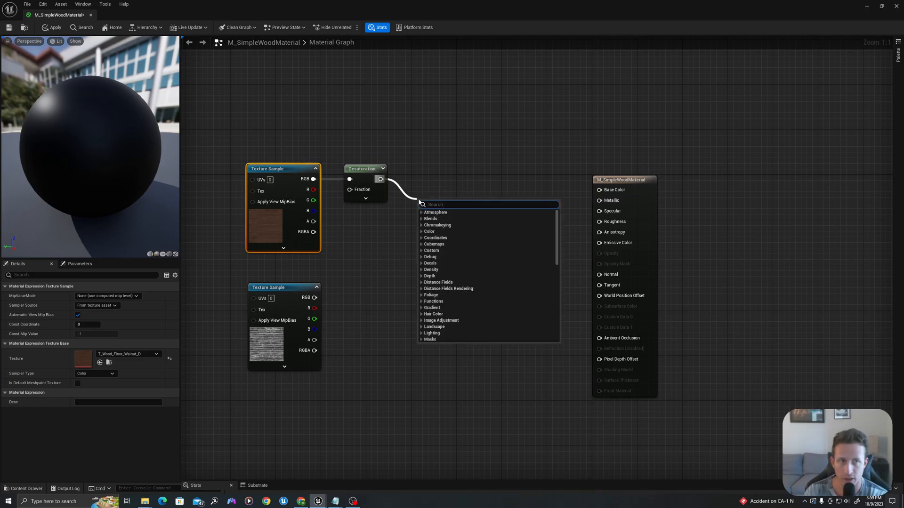
# Add Blend_Overlay after Desaturation, blended with a Constant3Vector converted to parameter WoodTintColor
pyautogui.write('blend_ov')
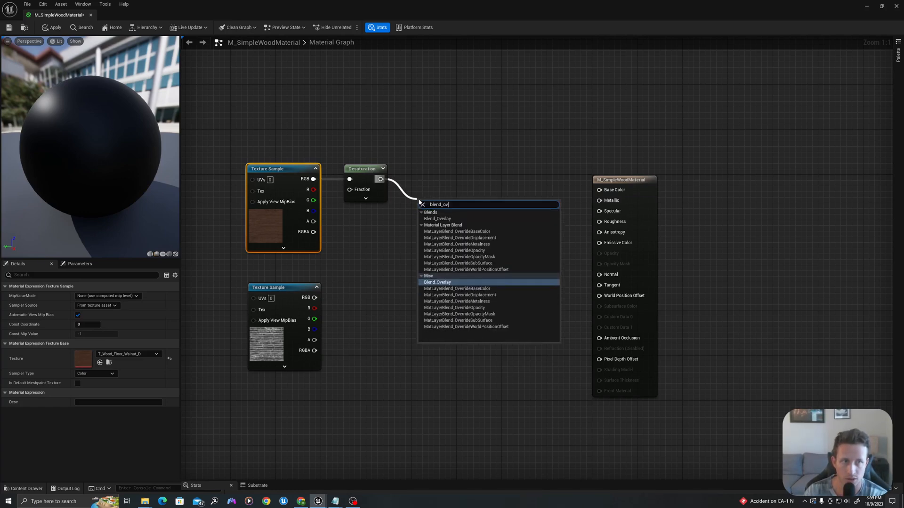
pyautogui.click(437, 282)
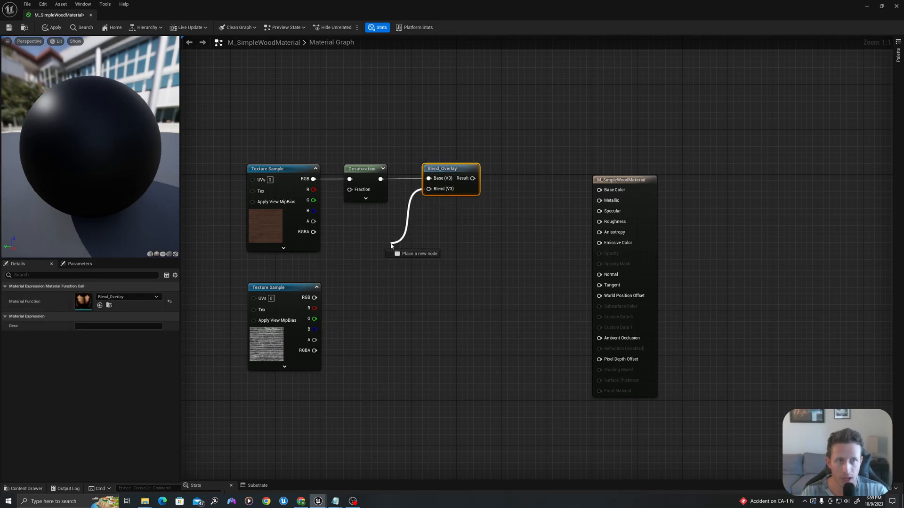
pyautogui.click(412, 253)
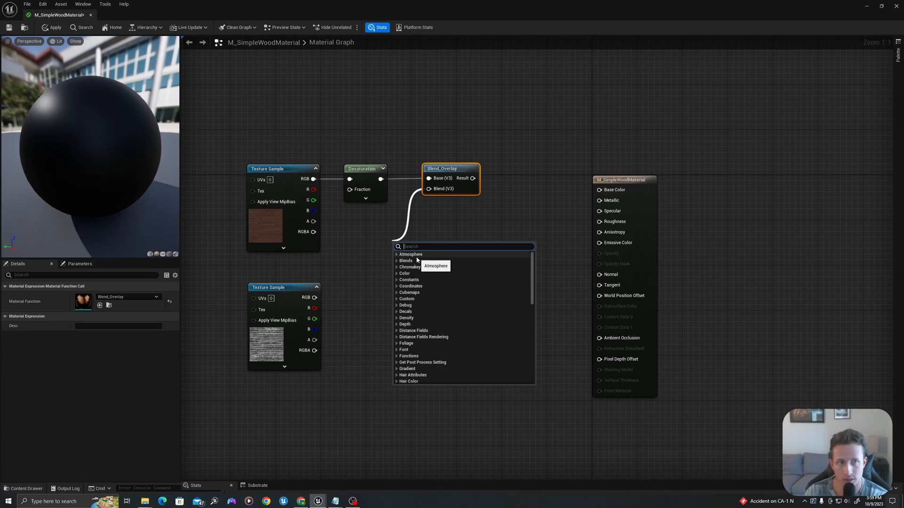
pyautogui.write('constant')
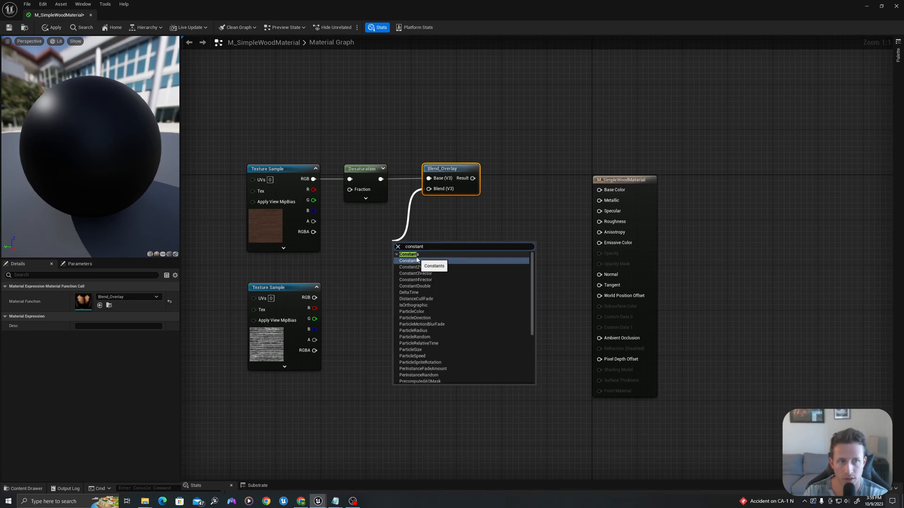
pyautogui.click(414, 273)
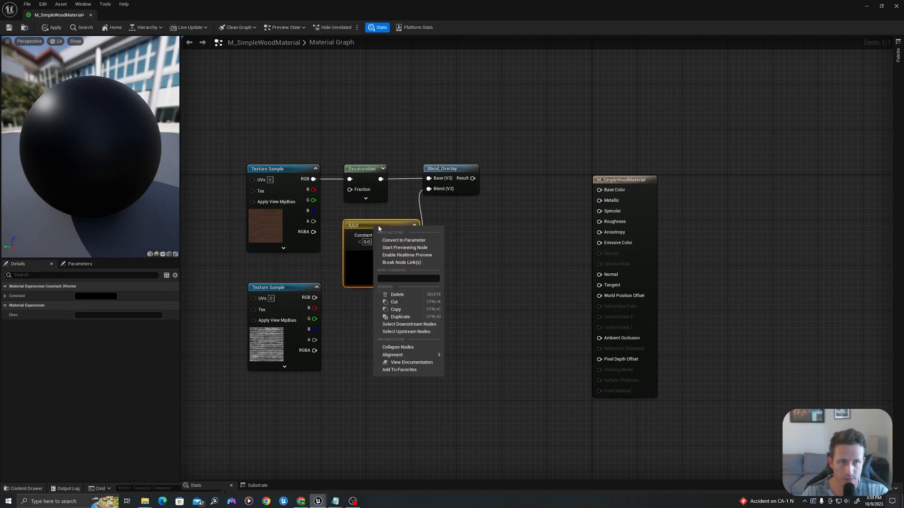
pyautogui.click(403, 239)
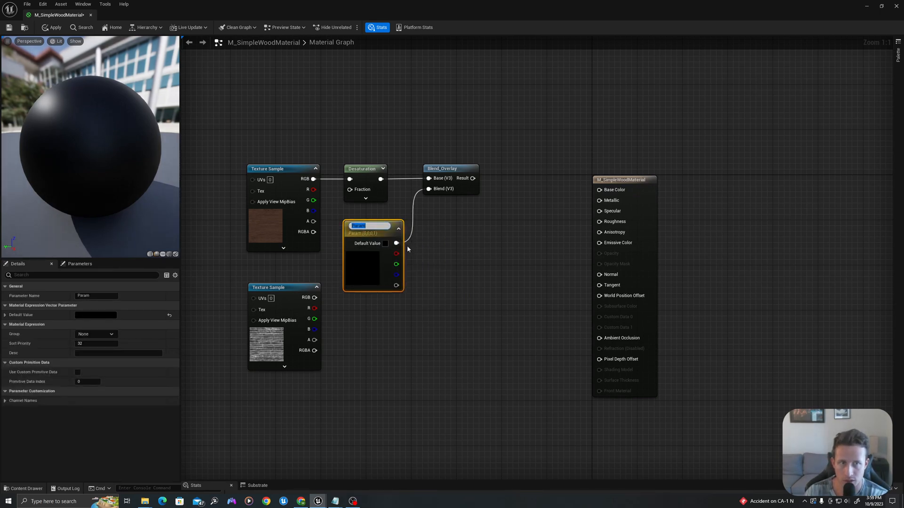
pyautogui.write('WoodTintColor')
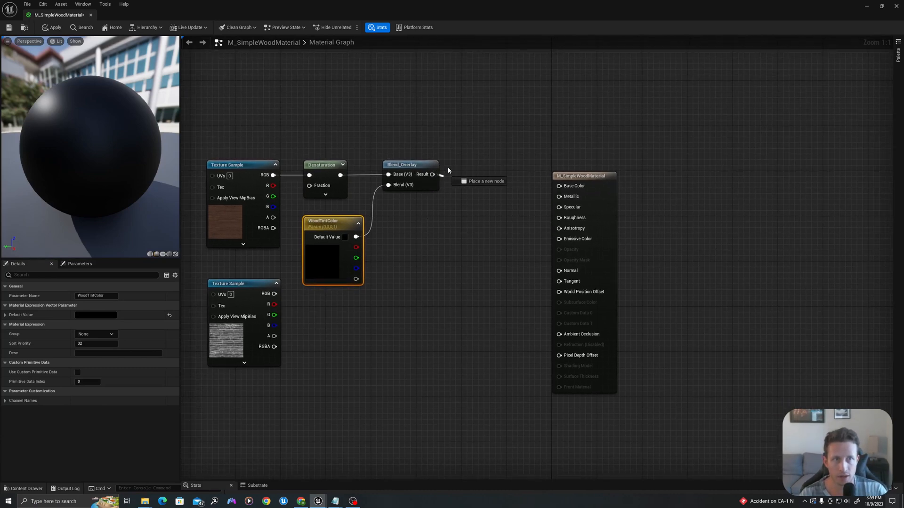
# Wire Blend_Overlay into Base Color and set WoodTintColor's default value to pink
pyautogui.click(629, 164)
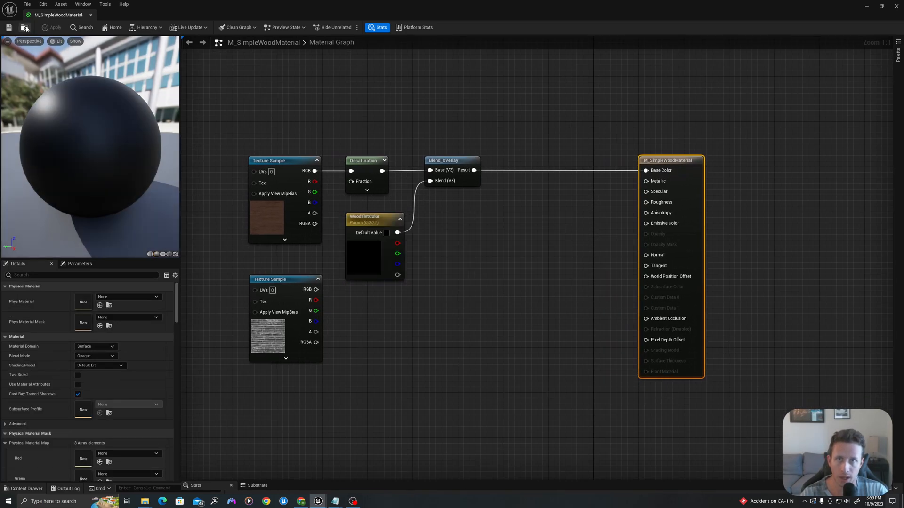
pyautogui.moveTo(57, 160)
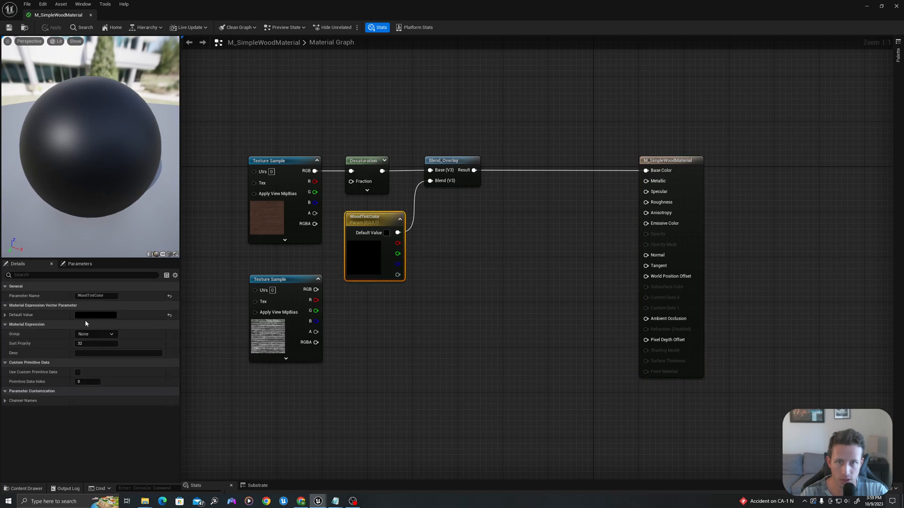
pyautogui.click(96, 315)
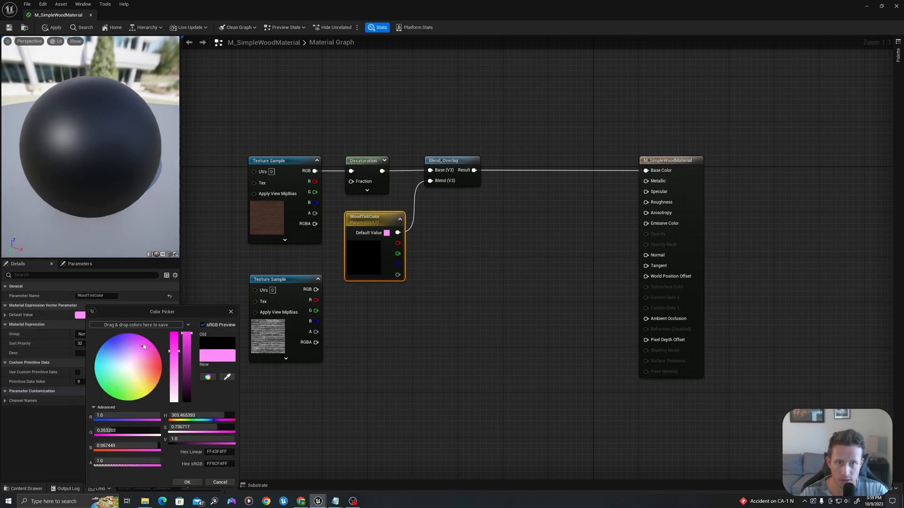
pyautogui.click(187, 481)
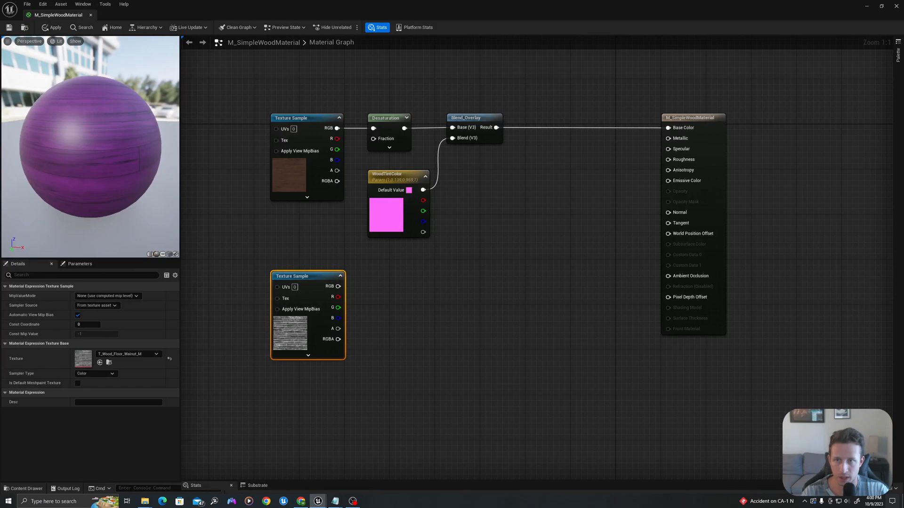
pyautogui.moveTo(251, 320)
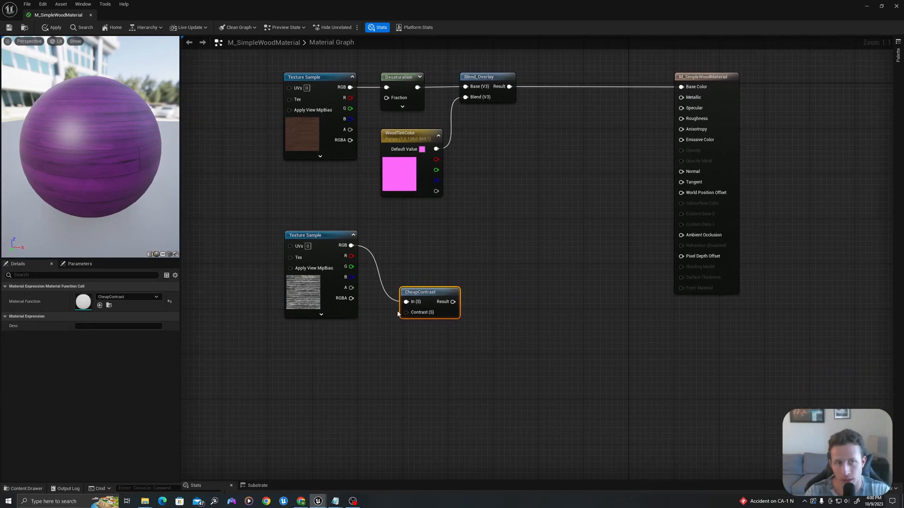
pyautogui.moveTo(426, 292)
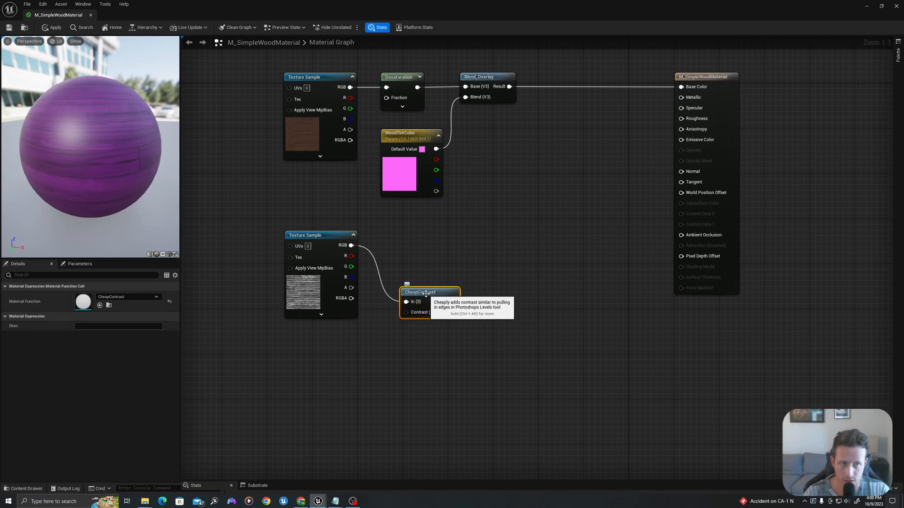
pyautogui.moveTo(425, 297)
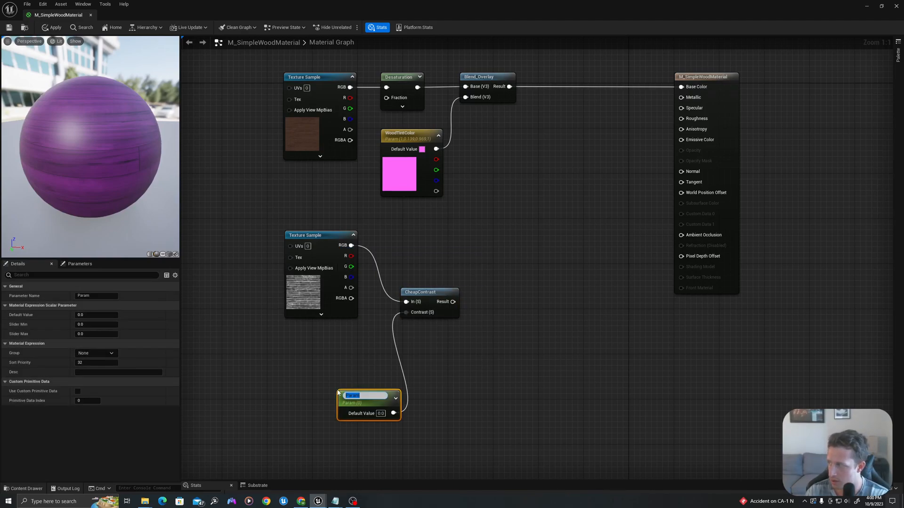
# Add RaiseBlackLevelsByPercentage after CheapContrast with a GrainContrast scalar parameter on black level
pyautogui.write('BM')
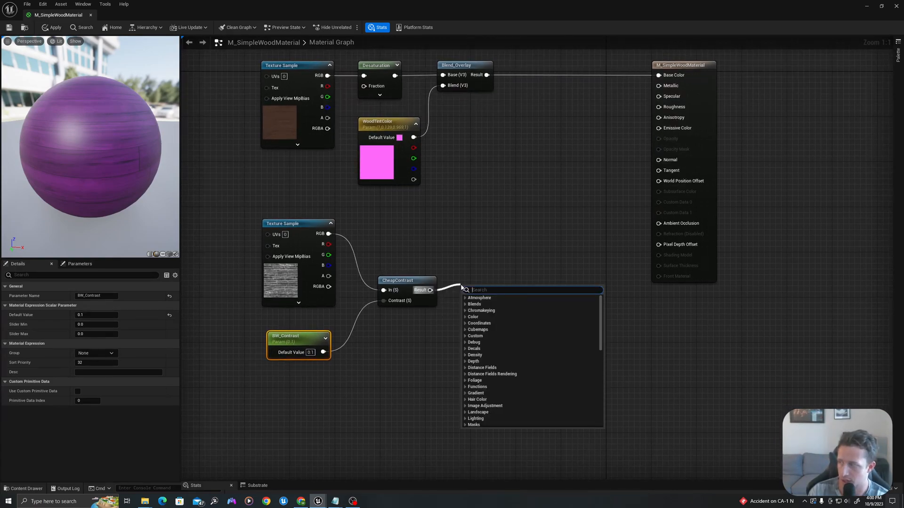
pyautogui.press('Escape')
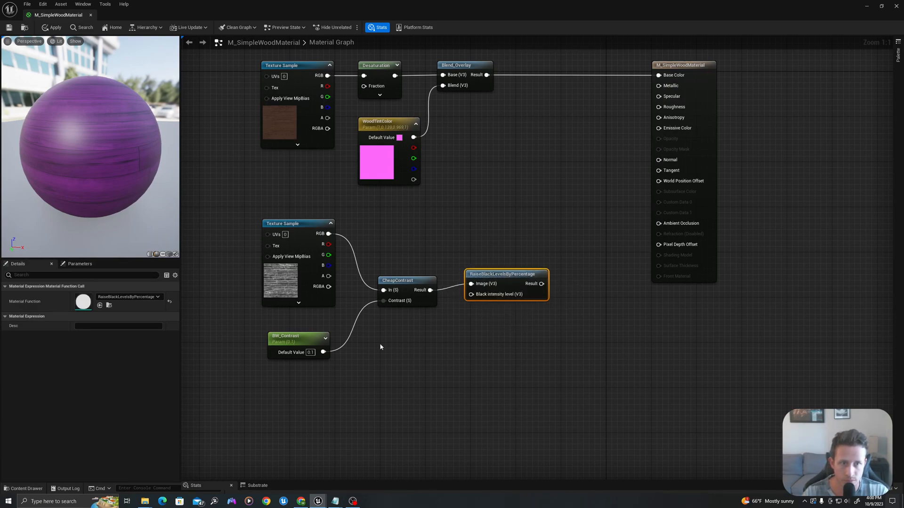
pyautogui.click(298, 336)
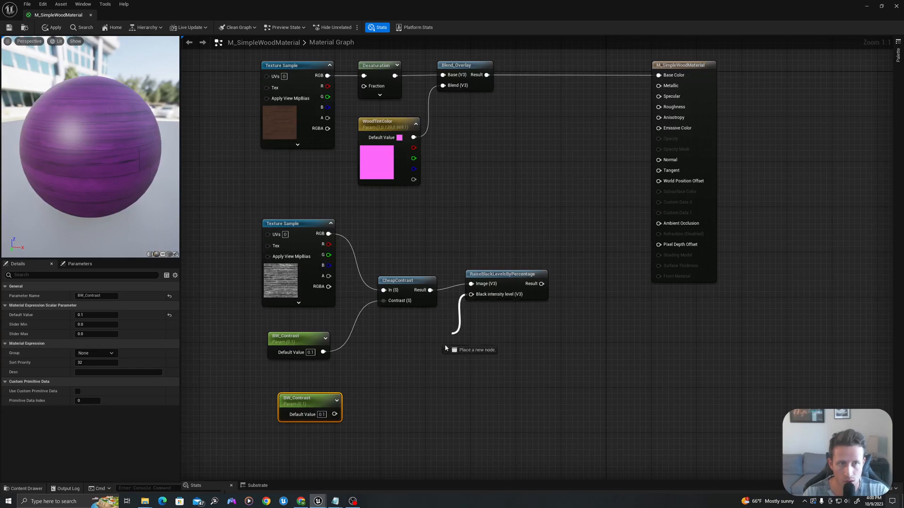
pyautogui.click(472, 349)
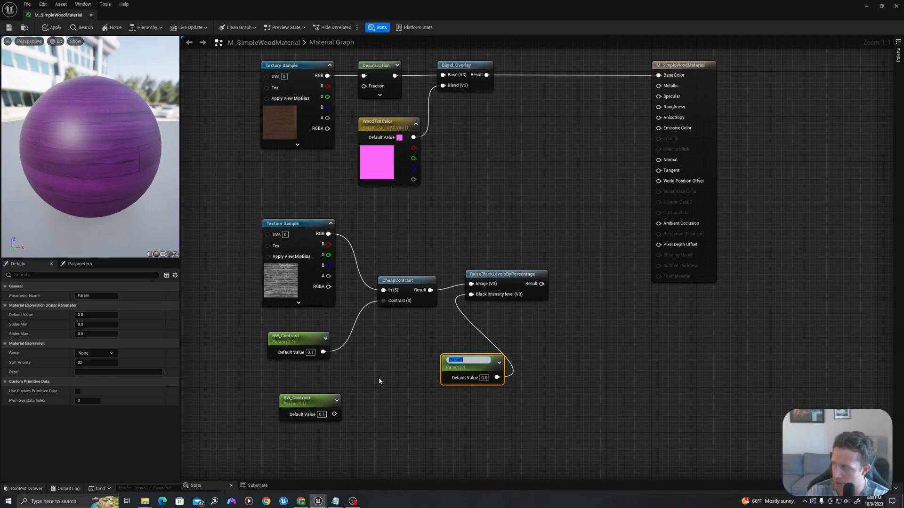
pyautogui.write('GrainContrast')
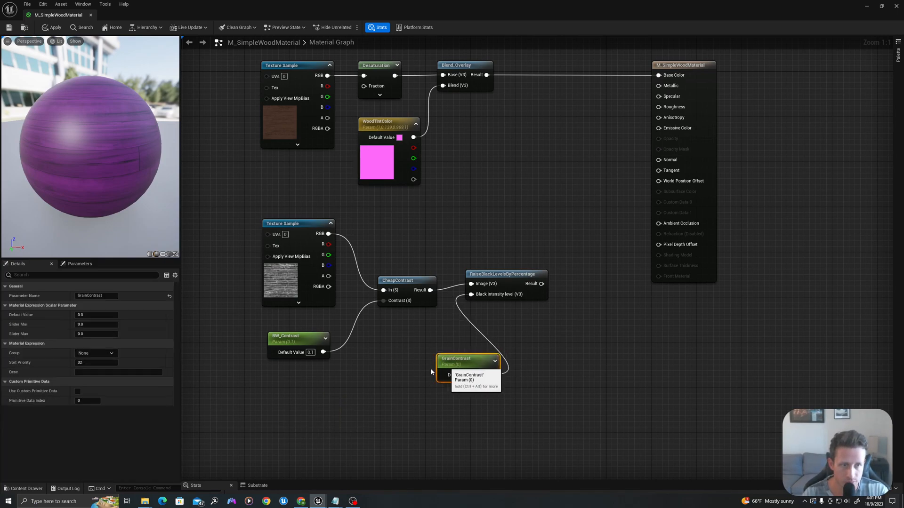
pyautogui.click(504, 280)
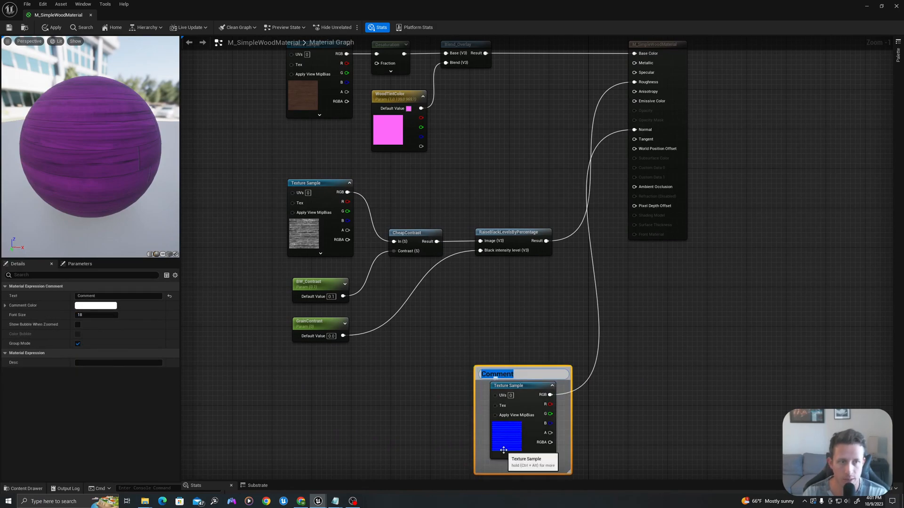
# Feed a normal map Texture Sample into Normal and group nodes in Roughness and Normal comments
pyautogui.write('Normal')
pyautogui.write('Rougness')
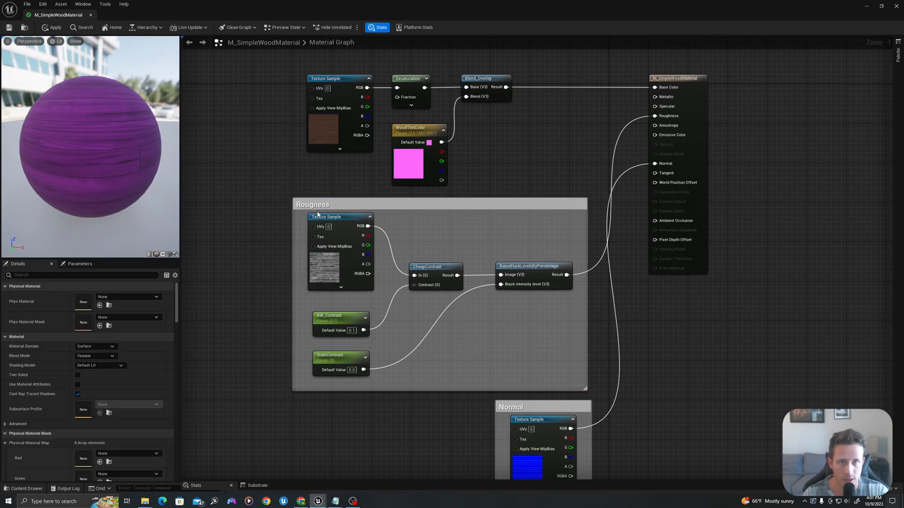
pyautogui.click(316, 205)
pyautogui.write('Color')
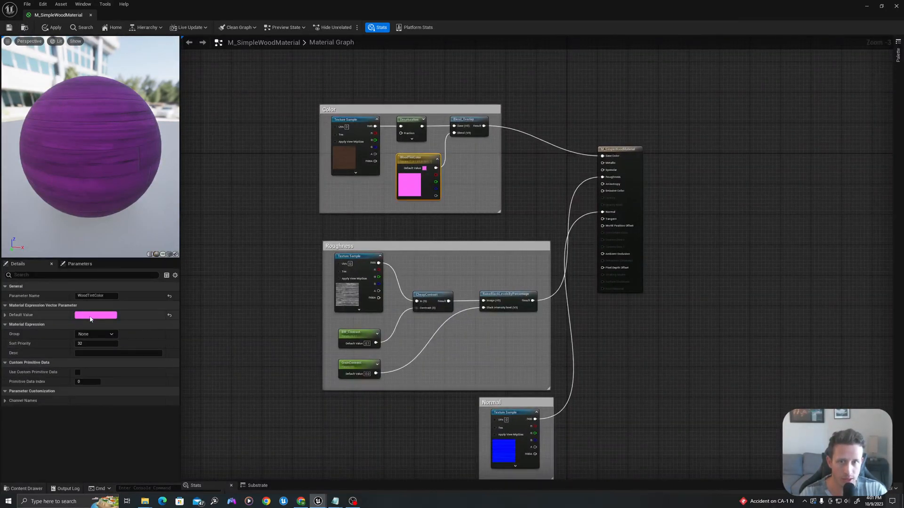
# Change WoodTintColor to light orange and apply the material changes
pyautogui.click(96, 315)
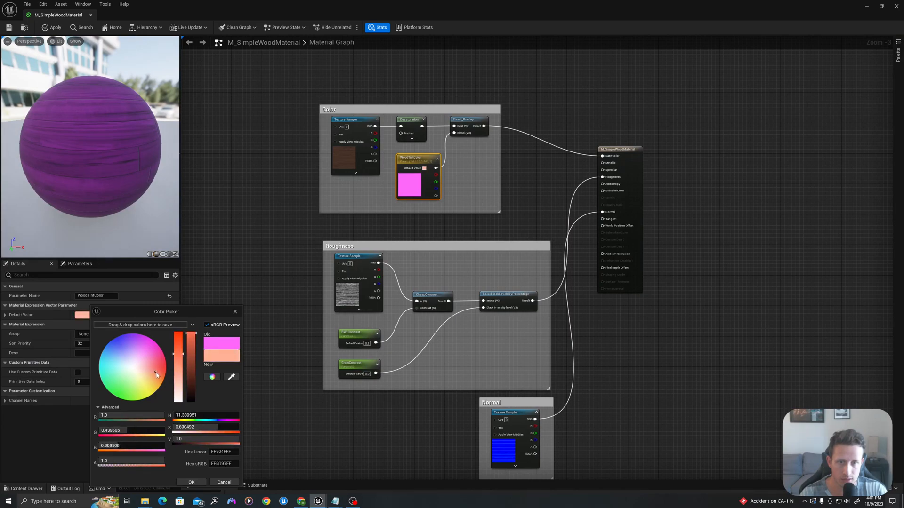
pyautogui.click(160, 375)
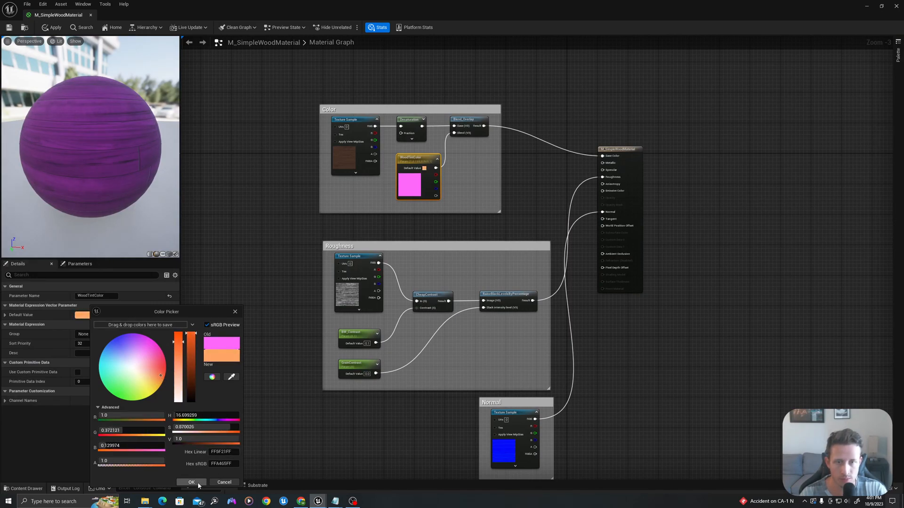
pyautogui.click(192, 483)
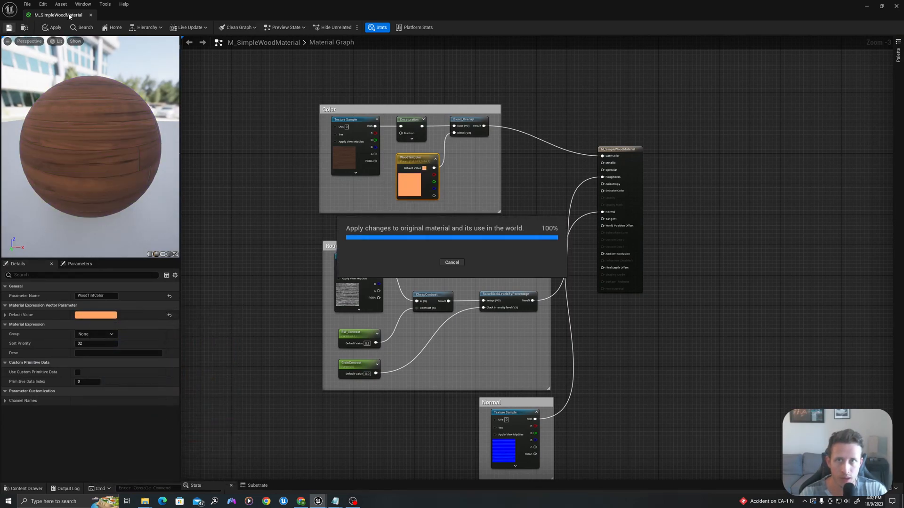
pyautogui.click(52, 27)
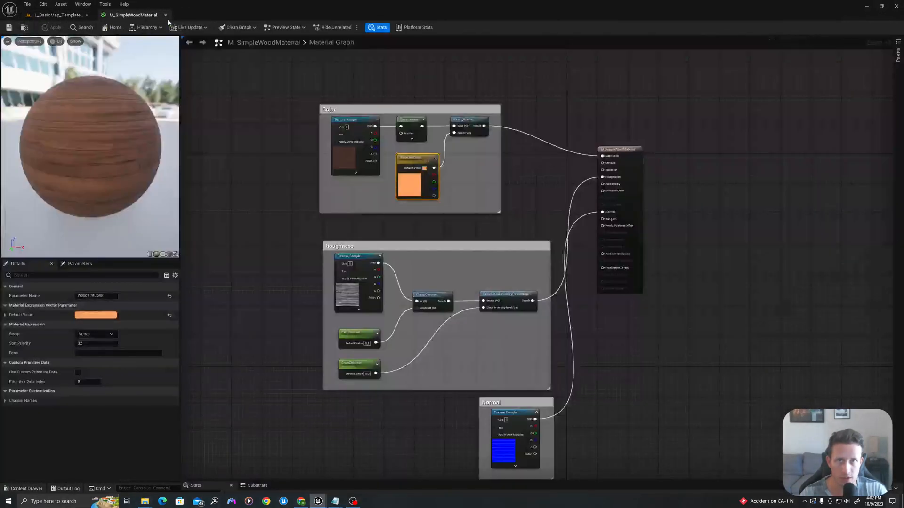
pyautogui.moveTo(23, 27)
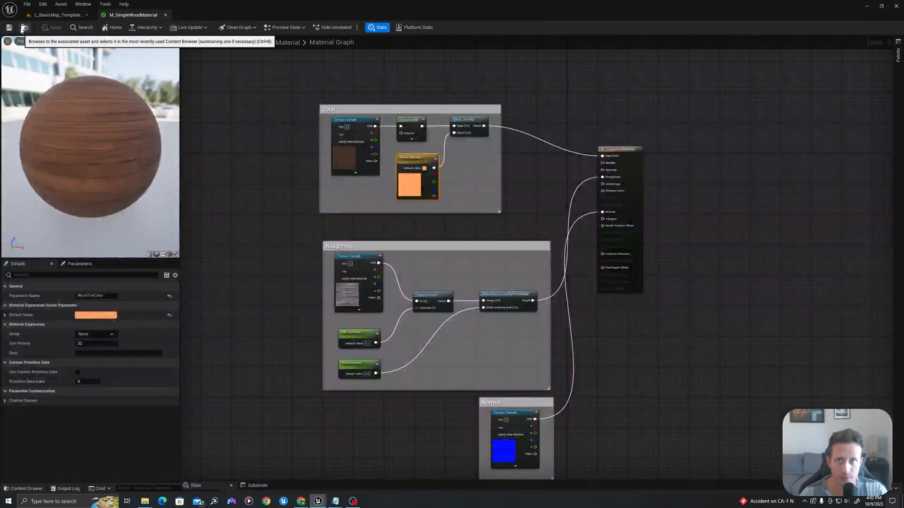
# Create the material instance M_SimpleWoodMaterial_ShinyDarkBrown from the wood material and open it
pyautogui.click(24, 27)
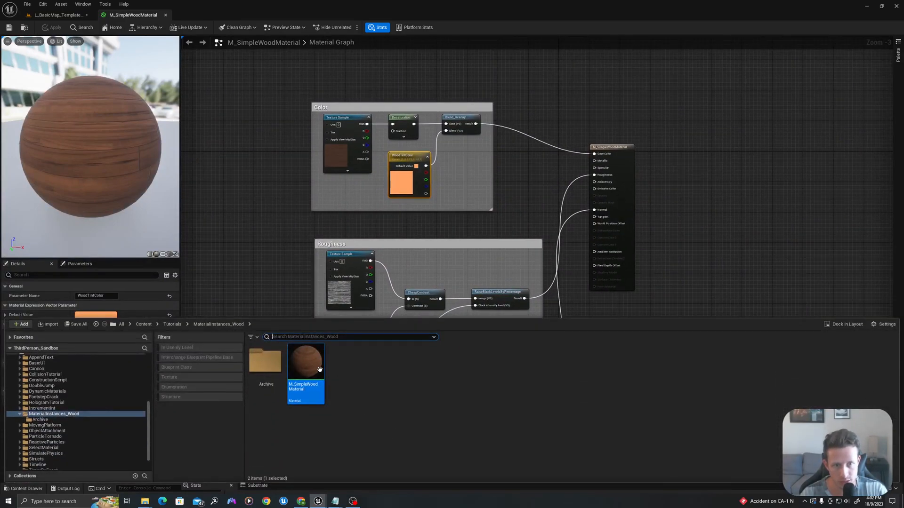
pyautogui.moveTo(305, 363)
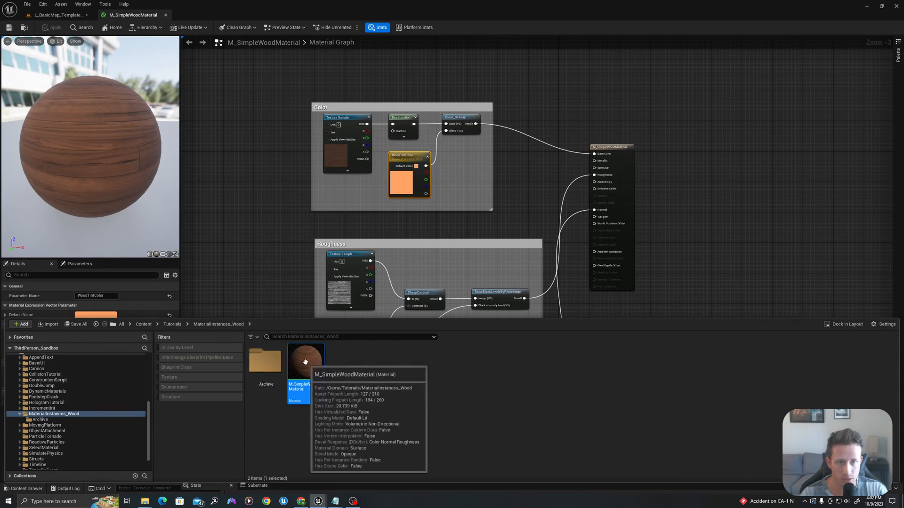
pyautogui.rightClick(305, 361)
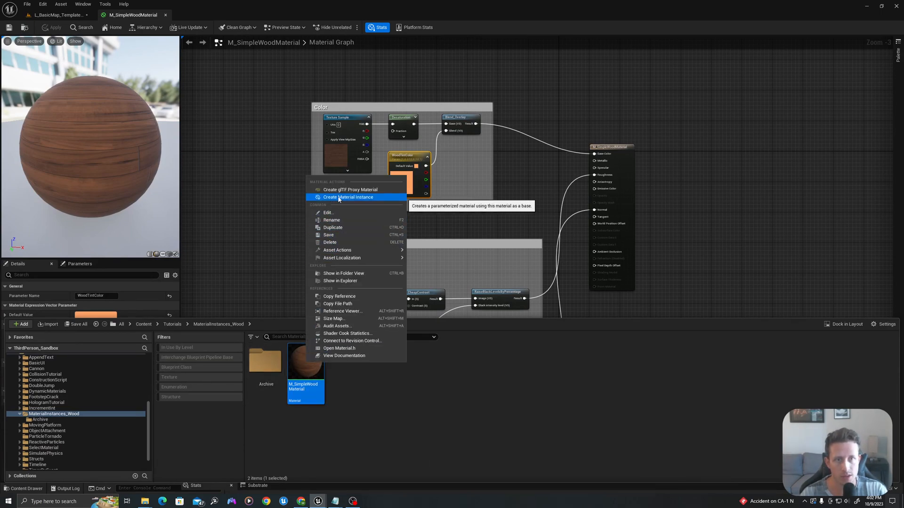
pyautogui.click(347, 198)
pyautogui.write('M_SimpleWoodMaterial_ShinyDarkBrown')
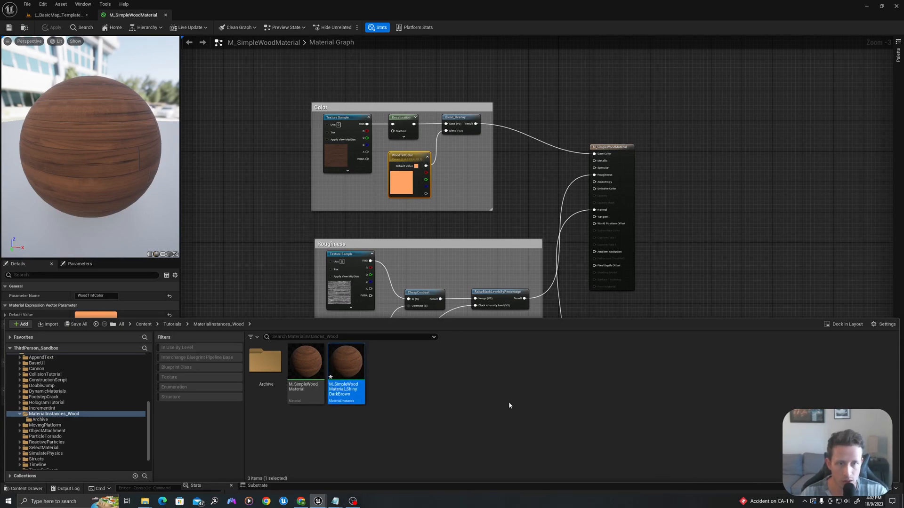
pyautogui.moveTo(346, 360)
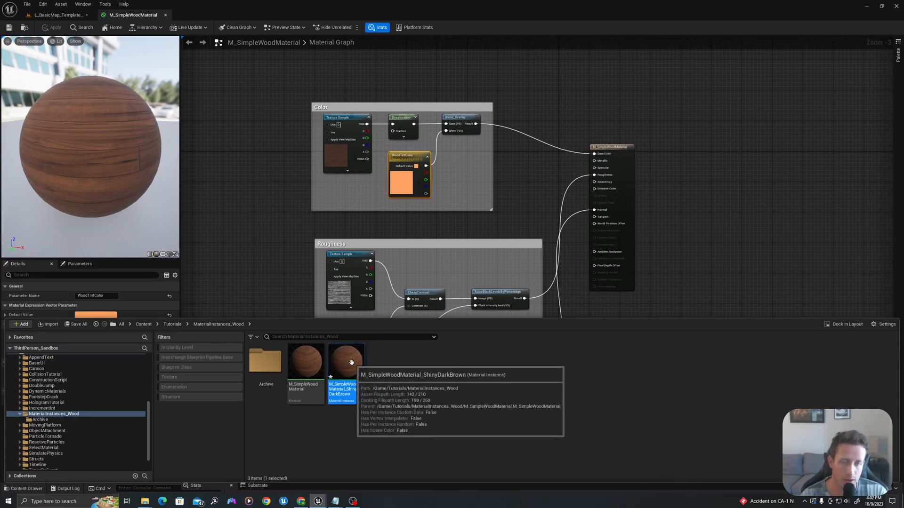
pyautogui.doubleClick(341, 360)
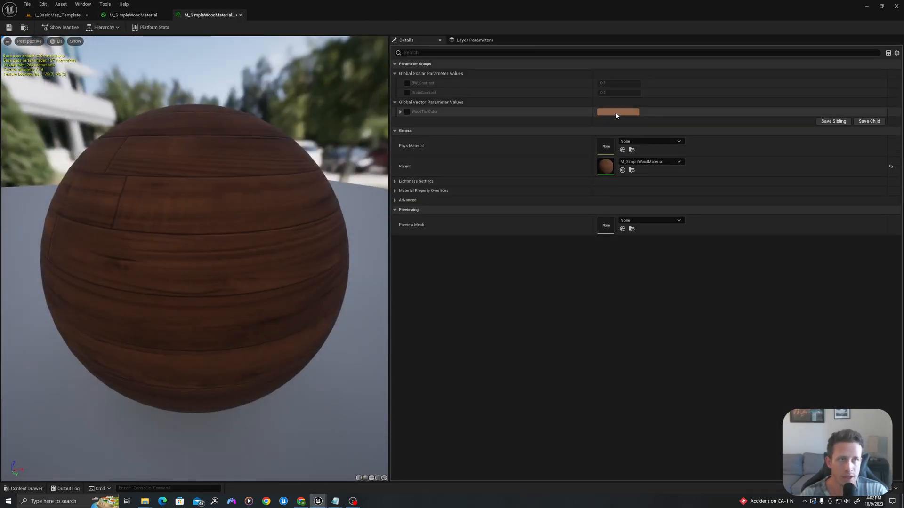
# Enable the WoodTintColor, BW_Contrast and GrainContrast overrides, then view the parent material graph
pyautogui.click(617, 112)
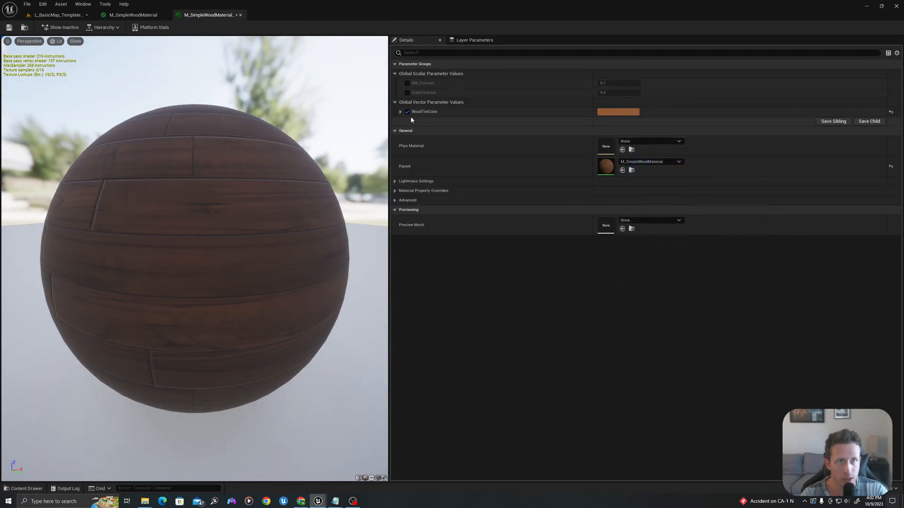
pyautogui.click(406, 92)
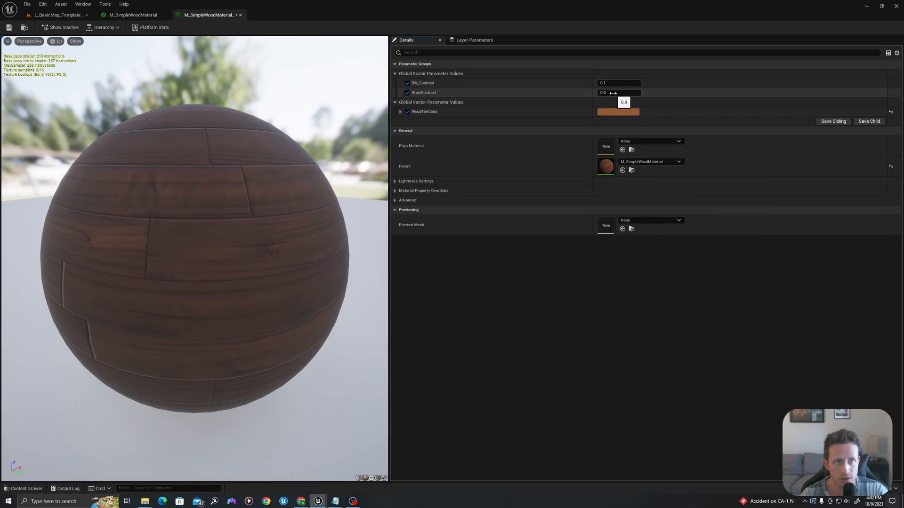
pyautogui.click(133, 14)
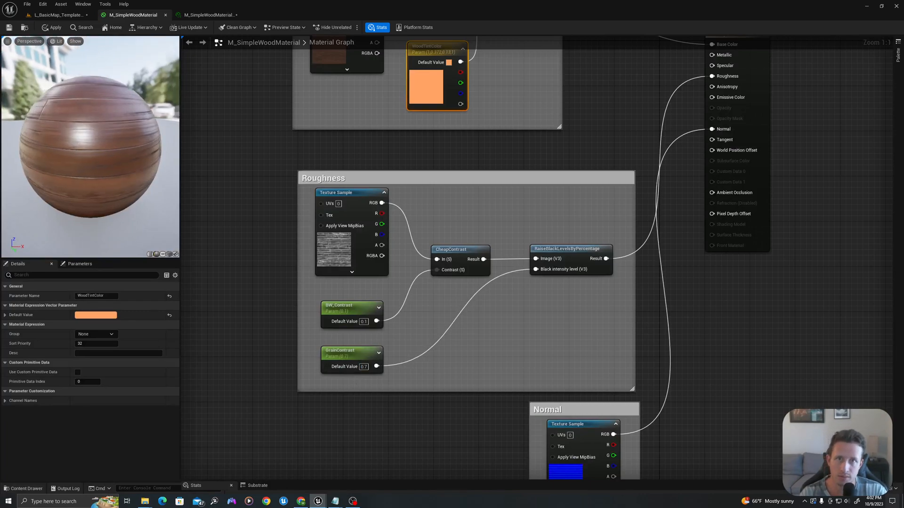
# Return to the ShinyDarkBrown material instance editor tab
pyautogui.click(208, 15)
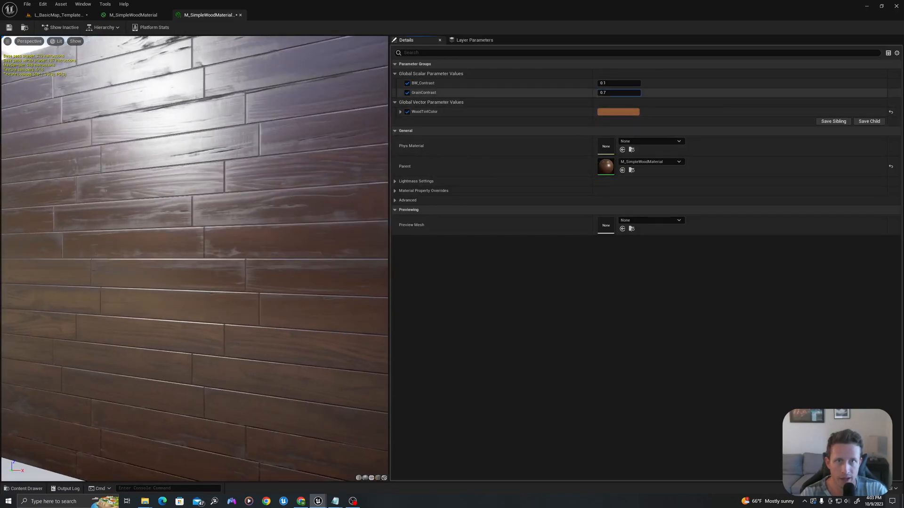
# Try BW_Contrast values 0.58 and 0.18, settle on 0.38, and return to L_BasicMap
pyautogui.write('0.58')
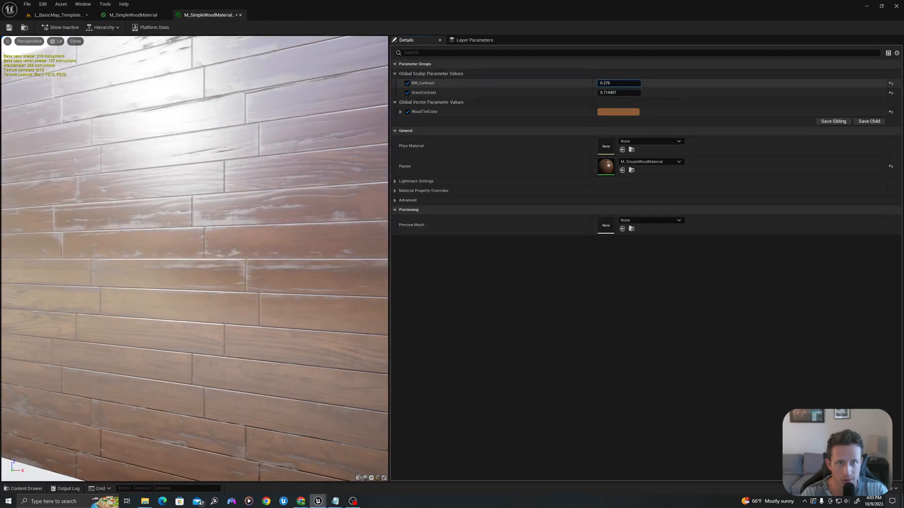
pyautogui.write('0.18')
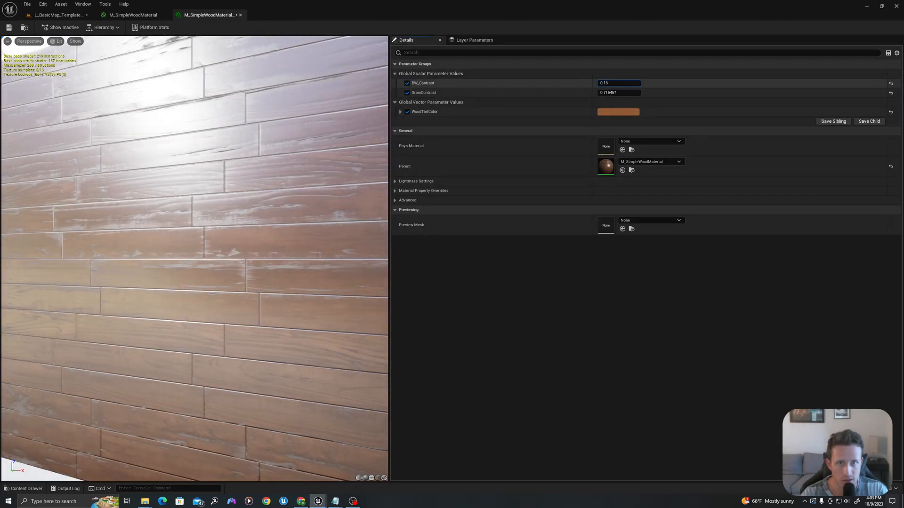
pyautogui.write('0.38')
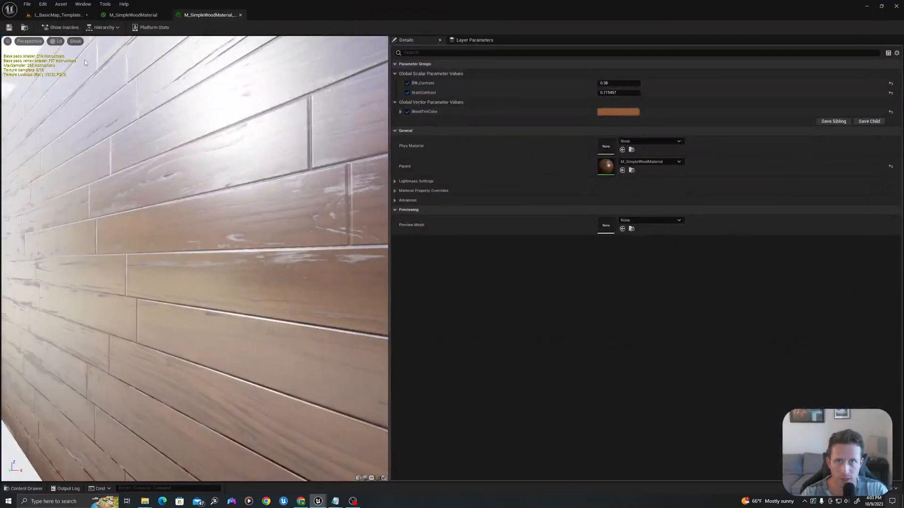
pyautogui.click(55, 15)
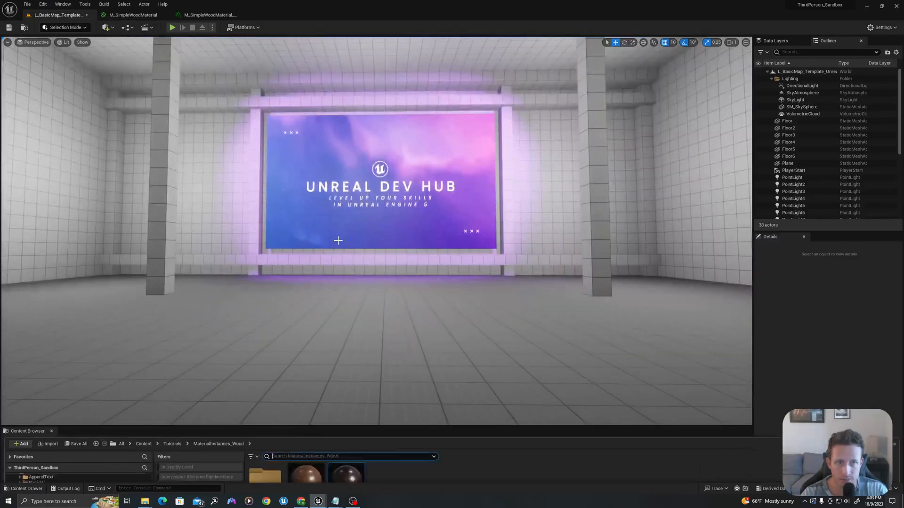
# Place a cube from Quick Add and drag it down onto the floor
pyautogui.click(107, 27)
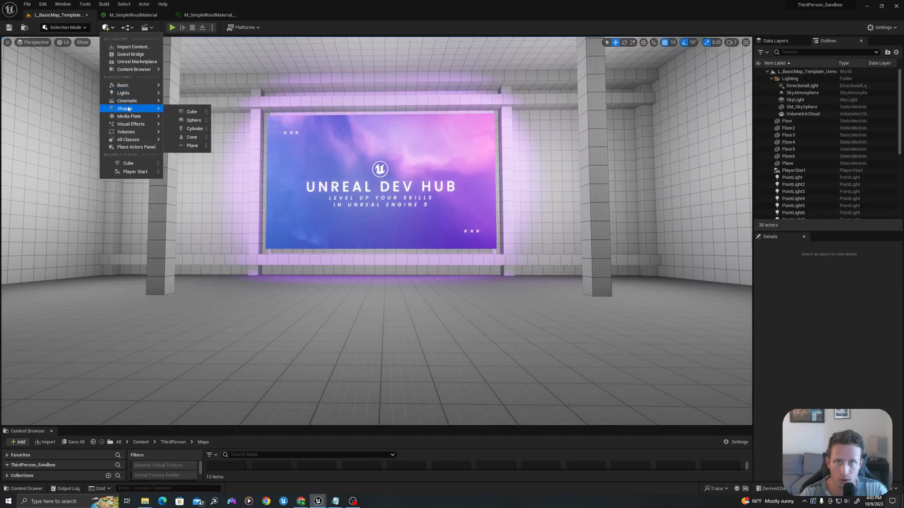
pyautogui.click(192, 111)
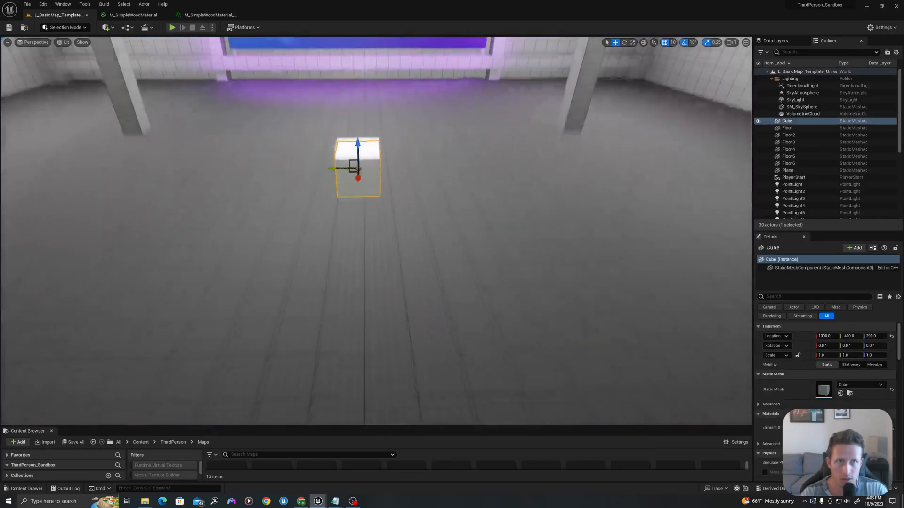
pyautogui.moveTo(358, 167); pyautogui.dragTo(363, 199)
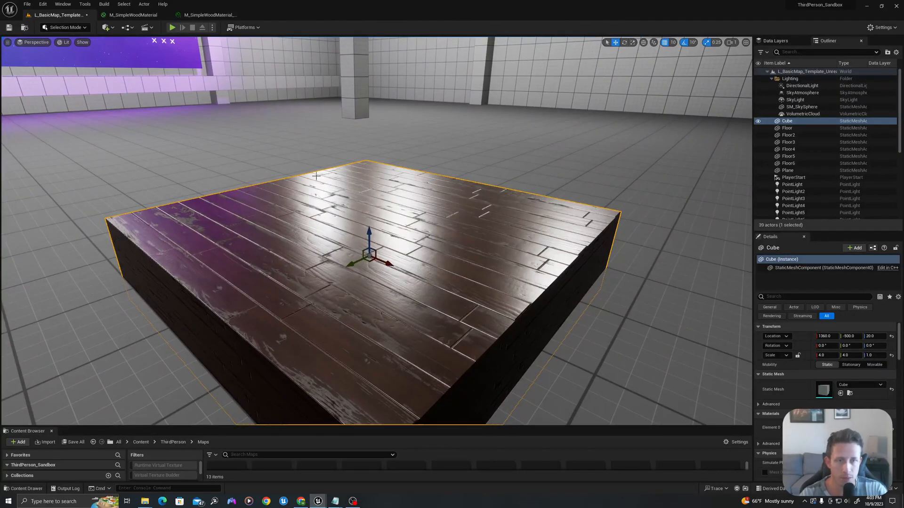
pyautogui.moveTo(207, 15)
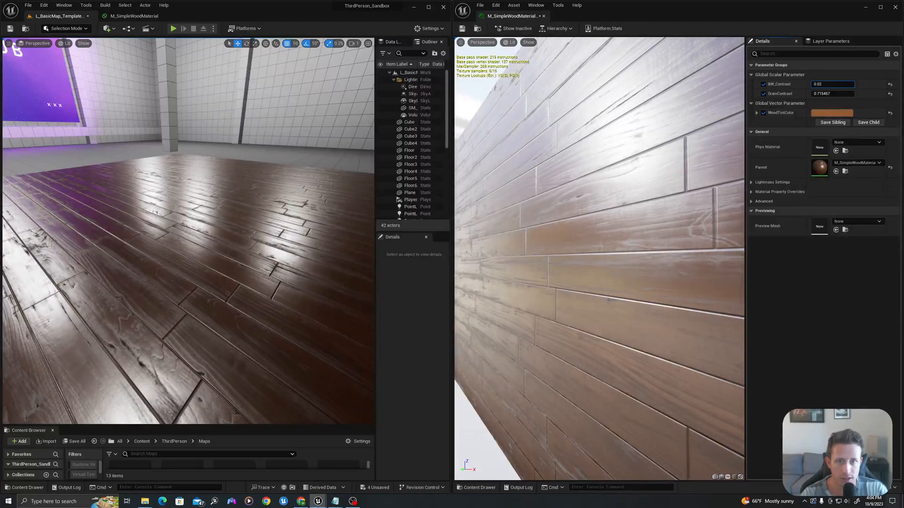
# Enter contrast values -0.044, then -0.092, in the wood instance's Details panel
pyautogui.write('-0.044')
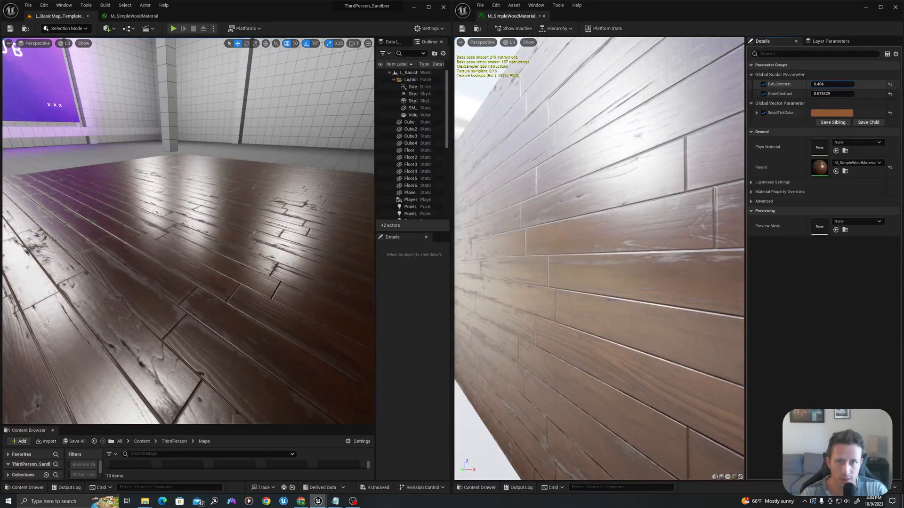
pyautogui.write('-0.092')
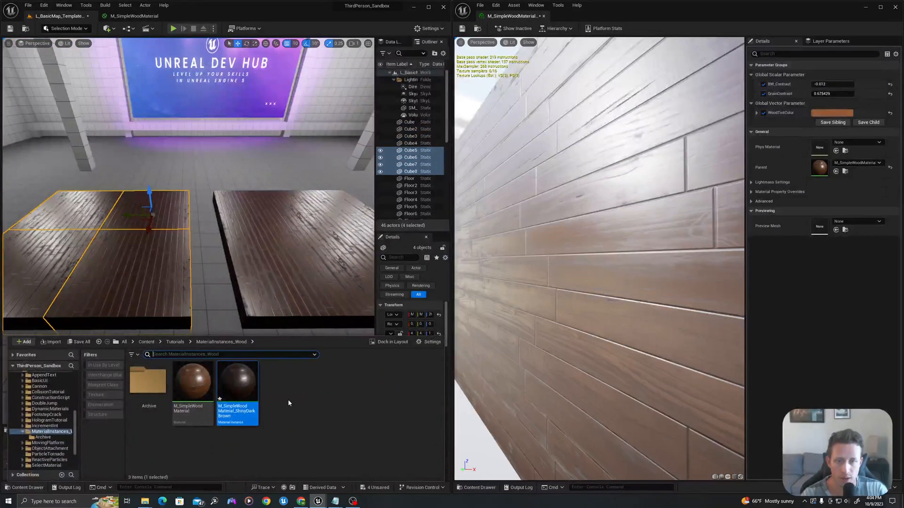
pyautogui.moveTo(237, 383)
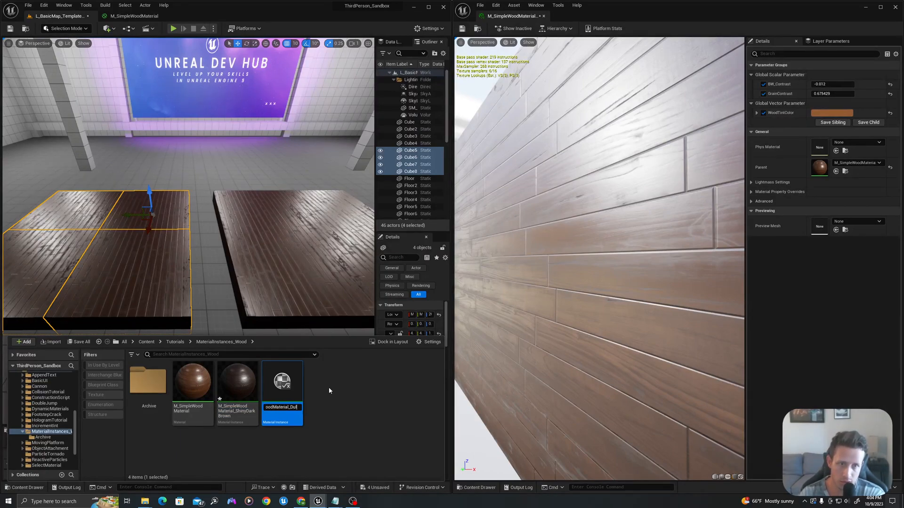
# Confirm the name of the new M_SimpleWoodMaterial instance
pyautogui.click(237, 380)
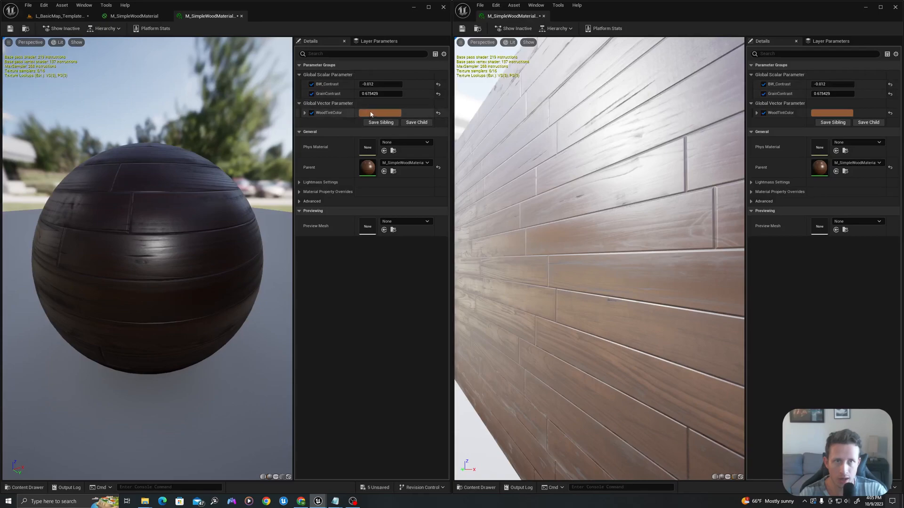
# Set WoodTintColor to red, check the parent material graph, and return to the level
pyautogui.click(380, 112)
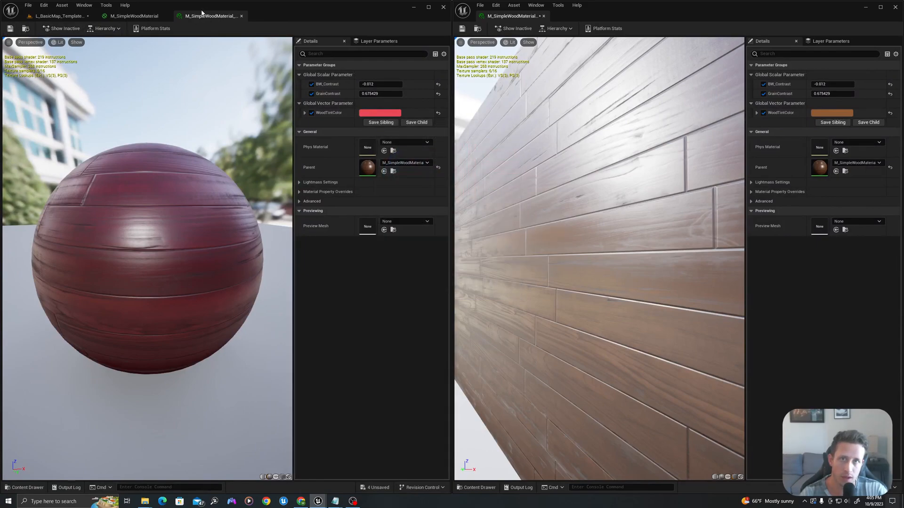
pyautogui.click(130, 15)
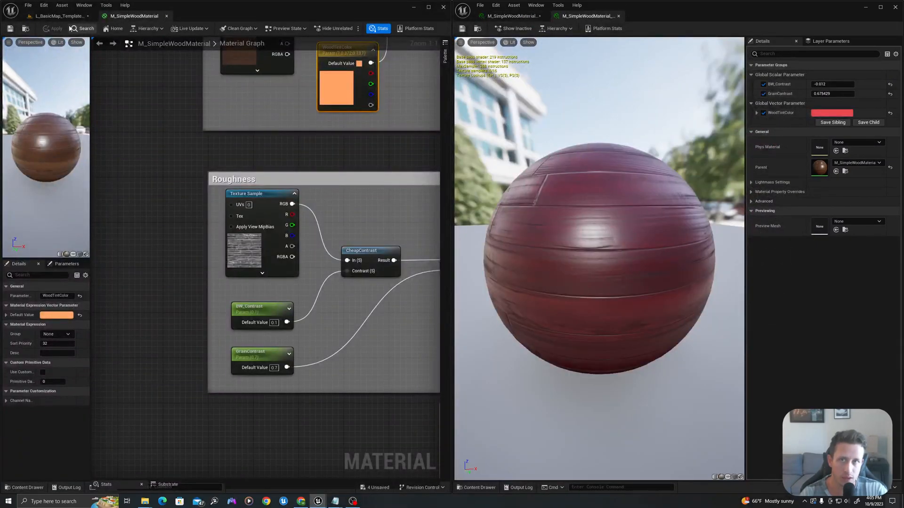
pyautogui.click(56, 15)
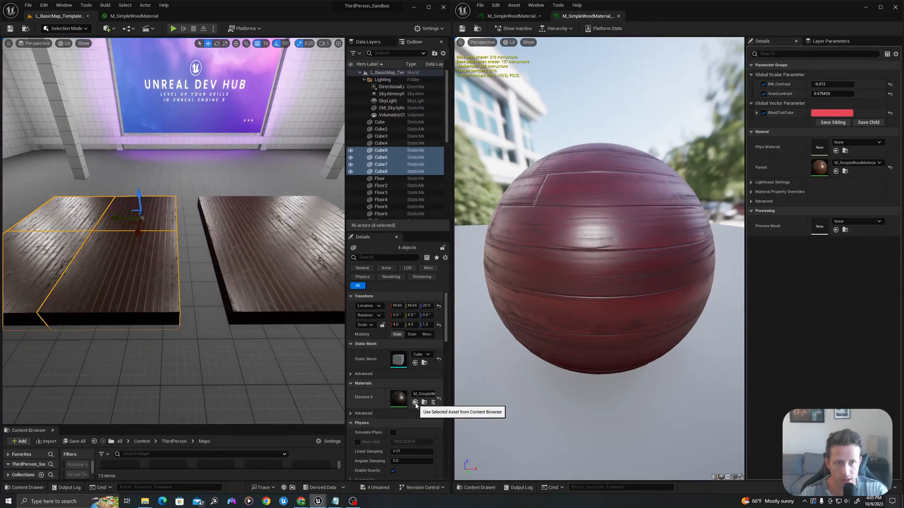
# Apply the red instance to the four left floor cubes, then inspect the parent material's output node
pyautogui.click(415, 402)
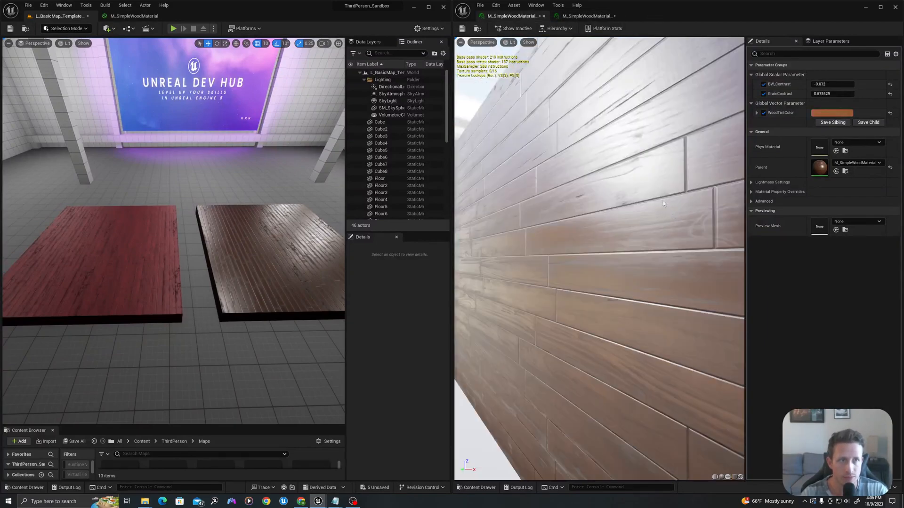
pyautogui.click(133, 16)
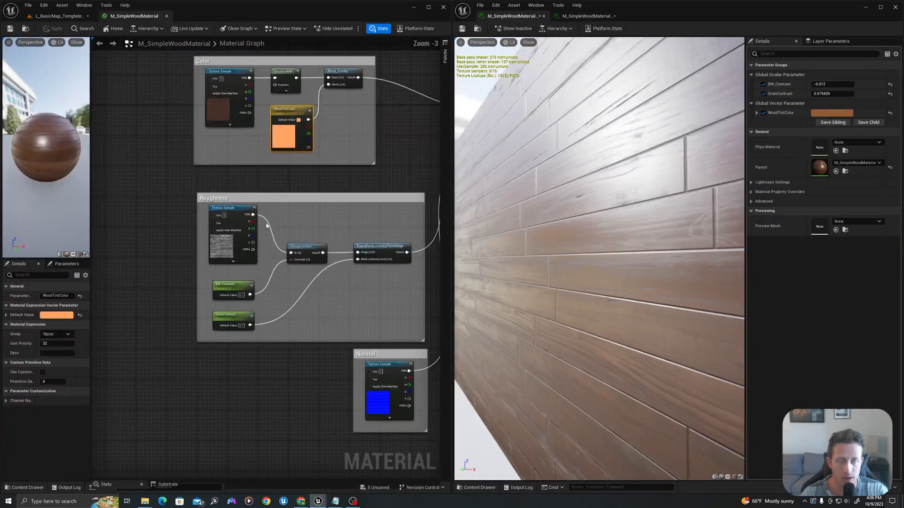
pyautogui.click(409, 167)
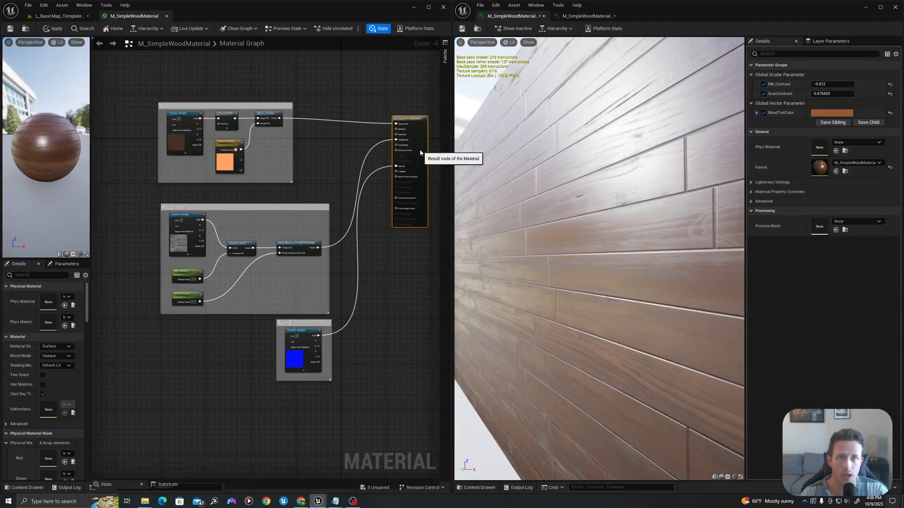